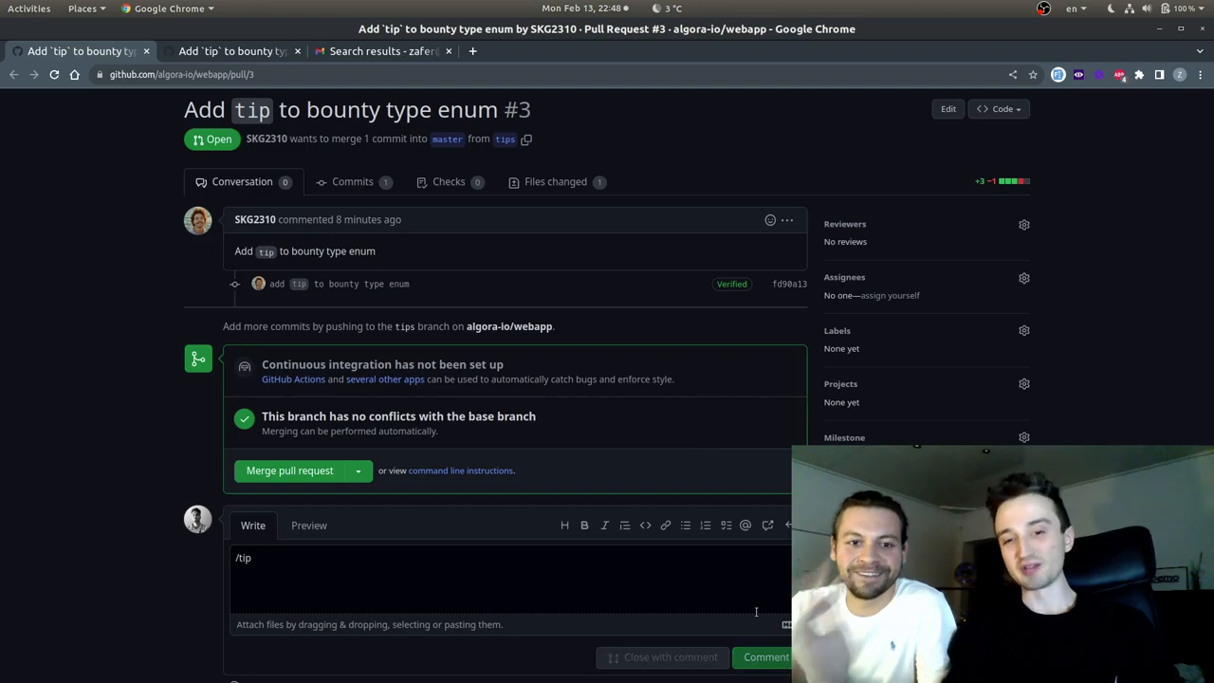
{"action": "left_click", "coordinate": [772, 656]}
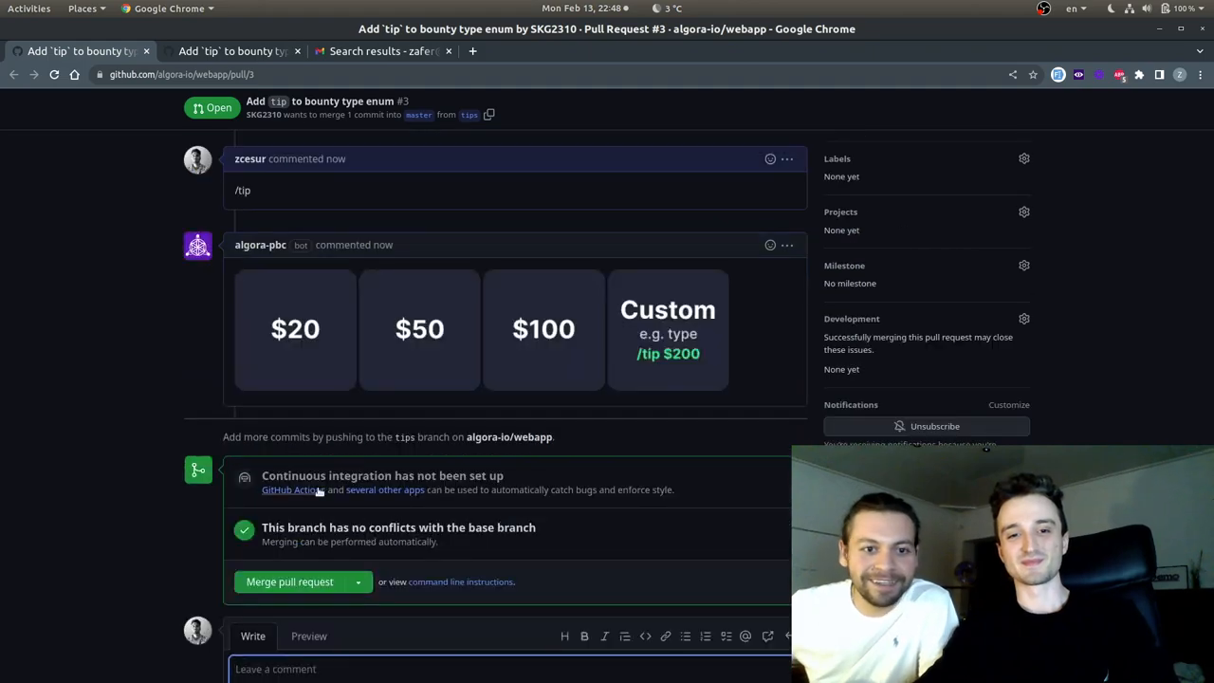
{"action": "left_click", "coordinate": [295, 329]}
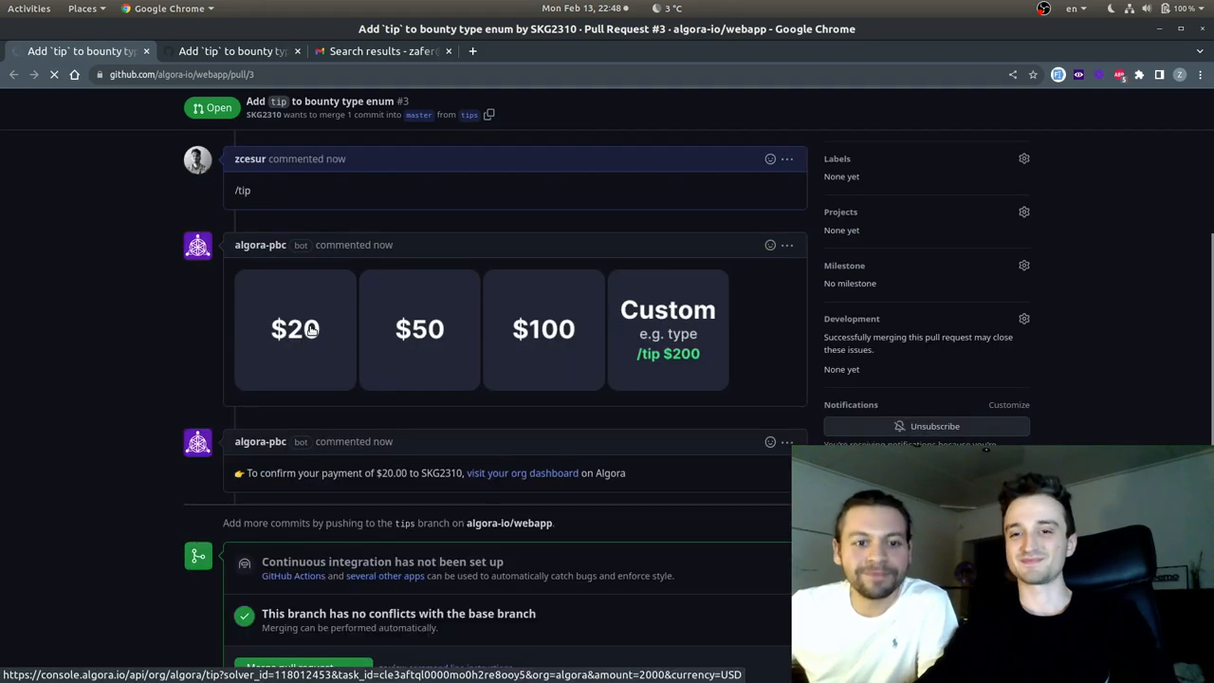
{"action": "left_click", "coordinate": [295, 329]}
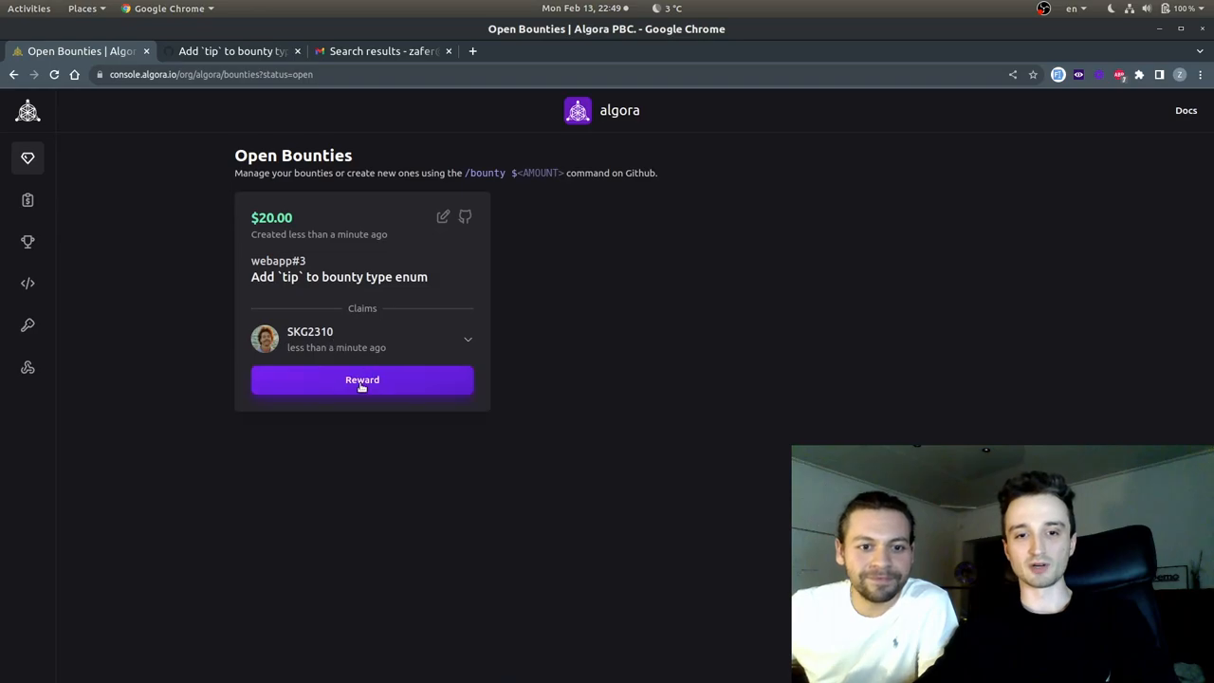
{"action": "left_click", "coordinate": [362, 379]}
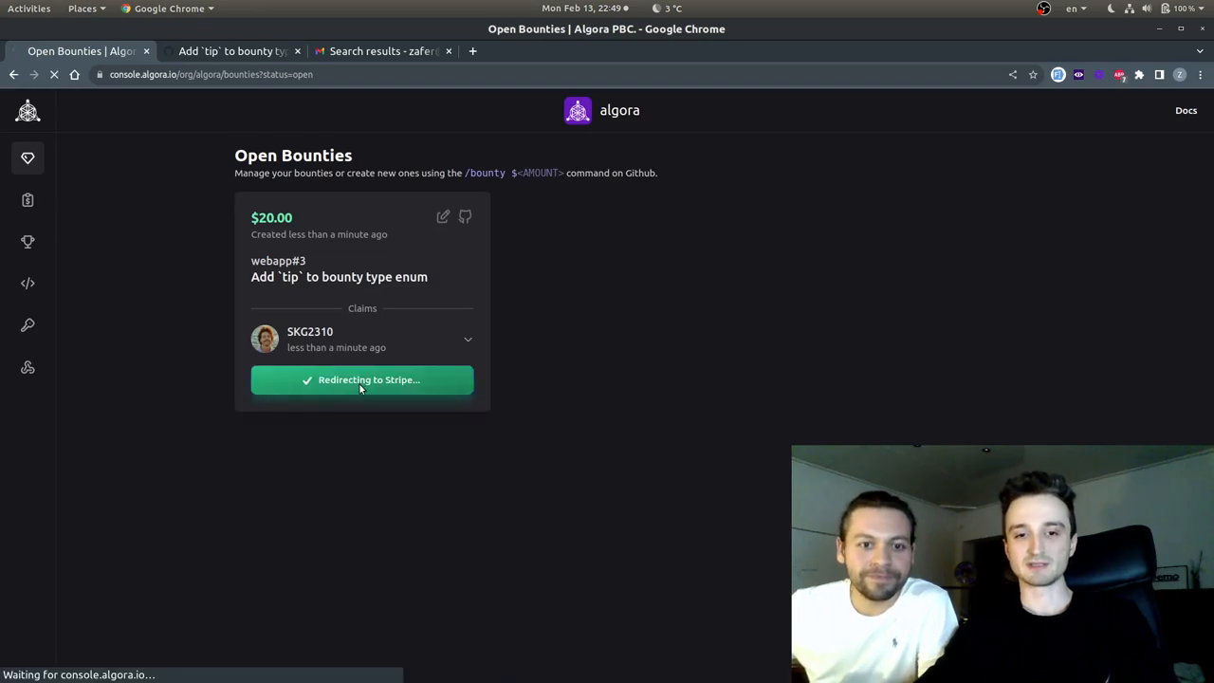
{"action": "left_click", "coordinate": [361, 380]}
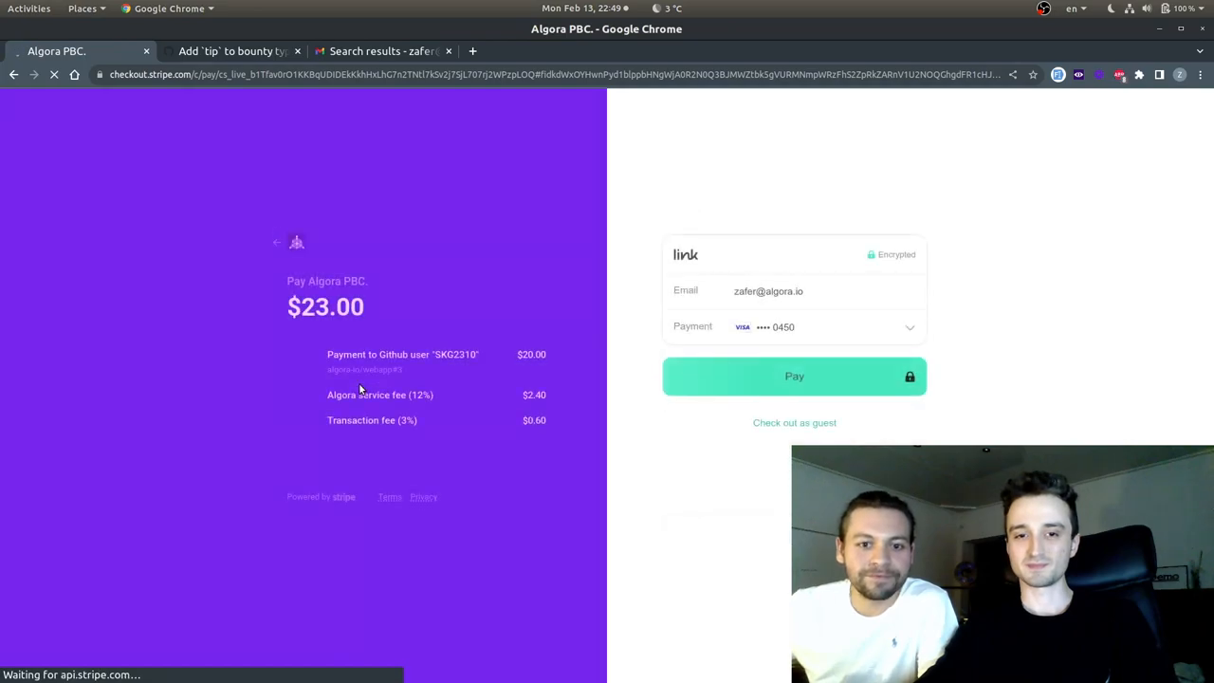
Pay the $23.00 Stripe checkout and verify the PR shows SKG2310 awarded $20.00.
{"action": "left_click", "coordinate": [794, 375]}
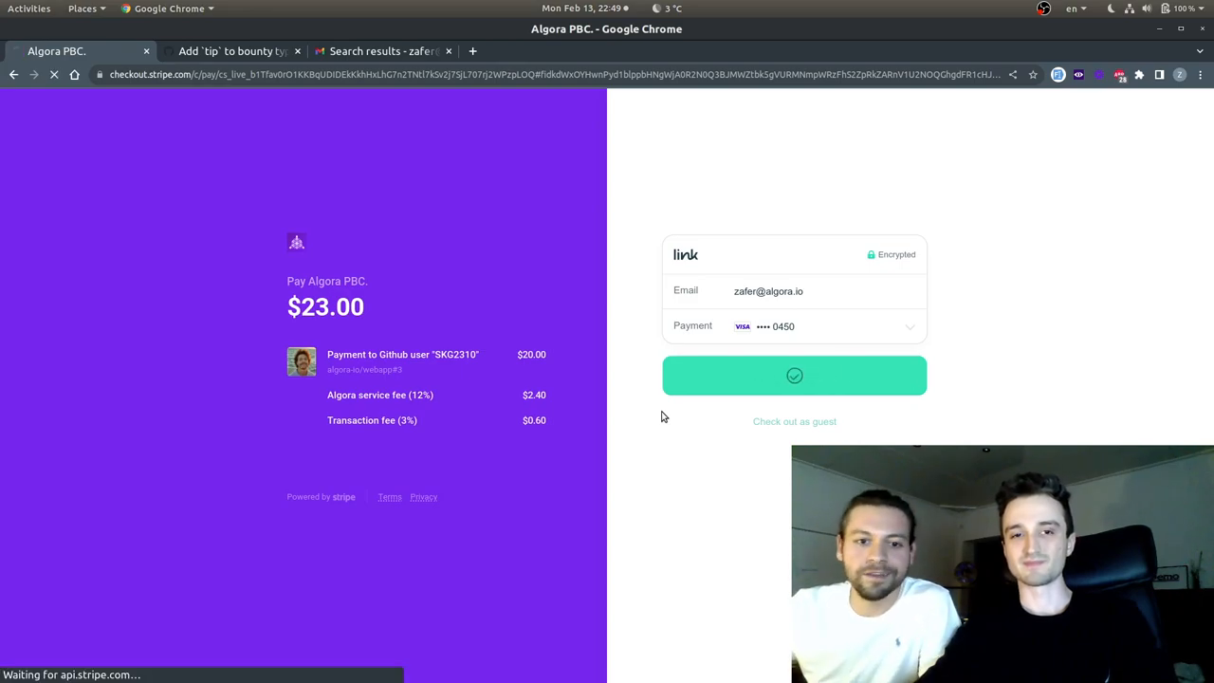
{"action": "left_click", "coordinate": [794, 376]}
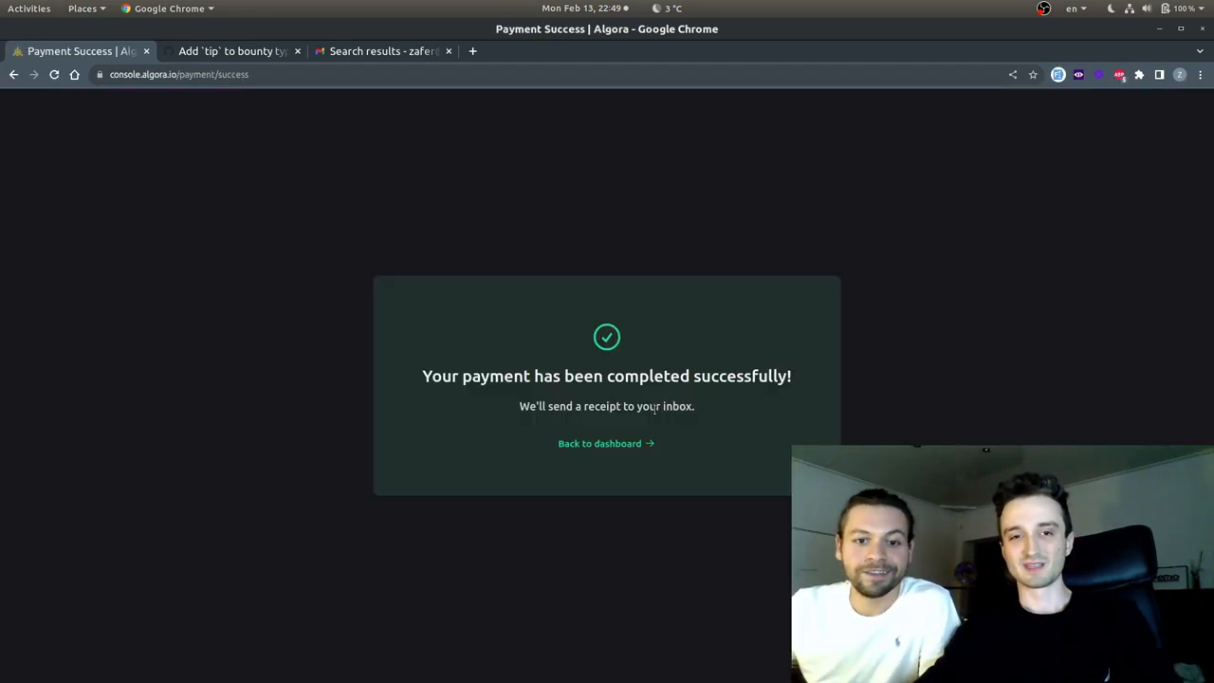
{"action": "left_click", "coordinate": [232, 50]}
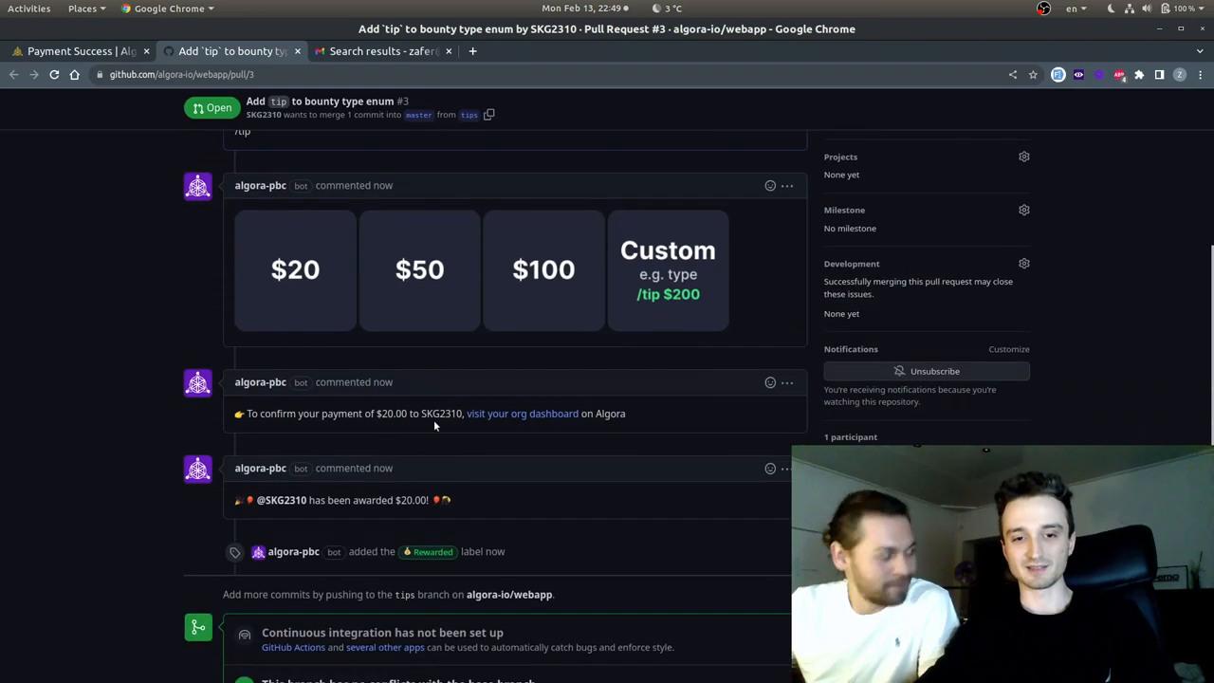
{"action": "scroll", "scroll_direction": "down", "scroll_amount": 3}
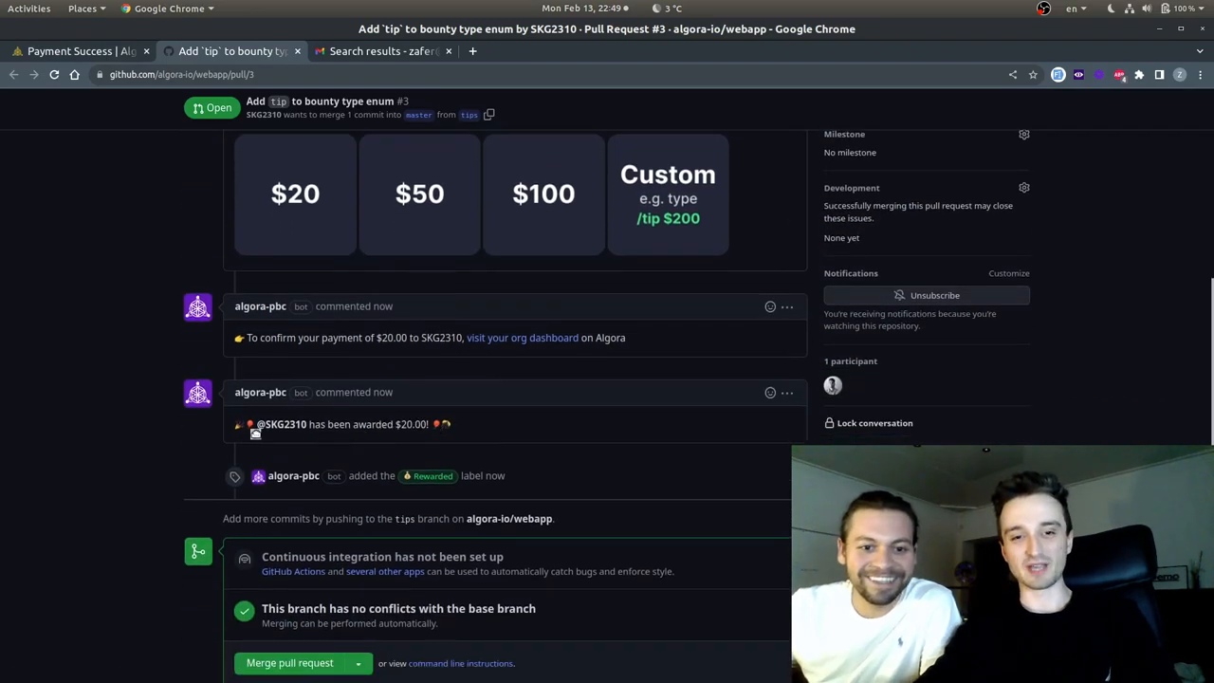
{"action": "left_click", "coordinate": [383, 52]}
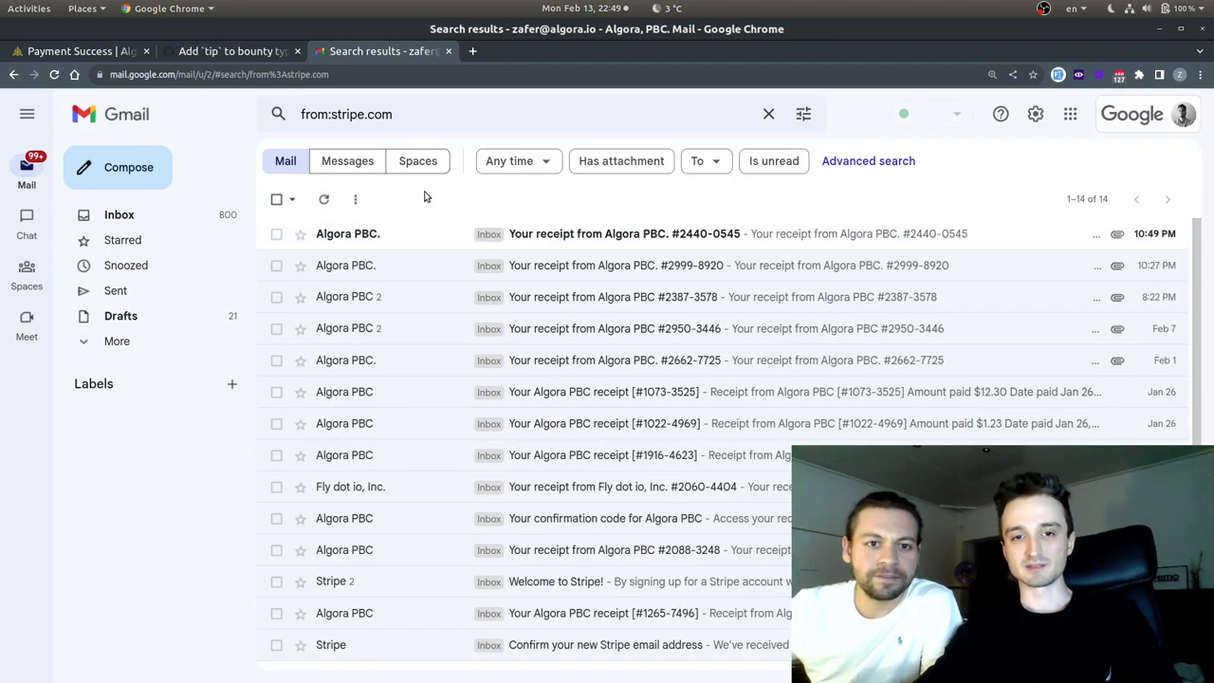
Open the top 'Your receipt from Algora PBC.' email, showing $23.00 paid.
{"action": "left_click", "coordinate": [613, 233]}
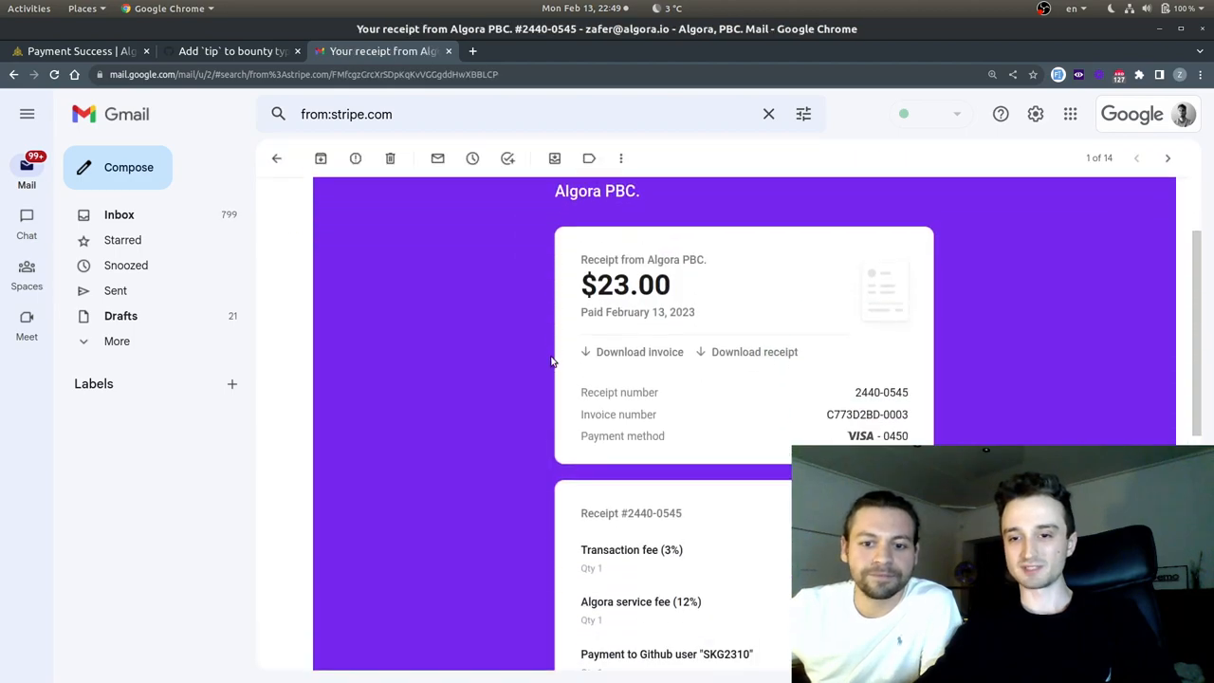